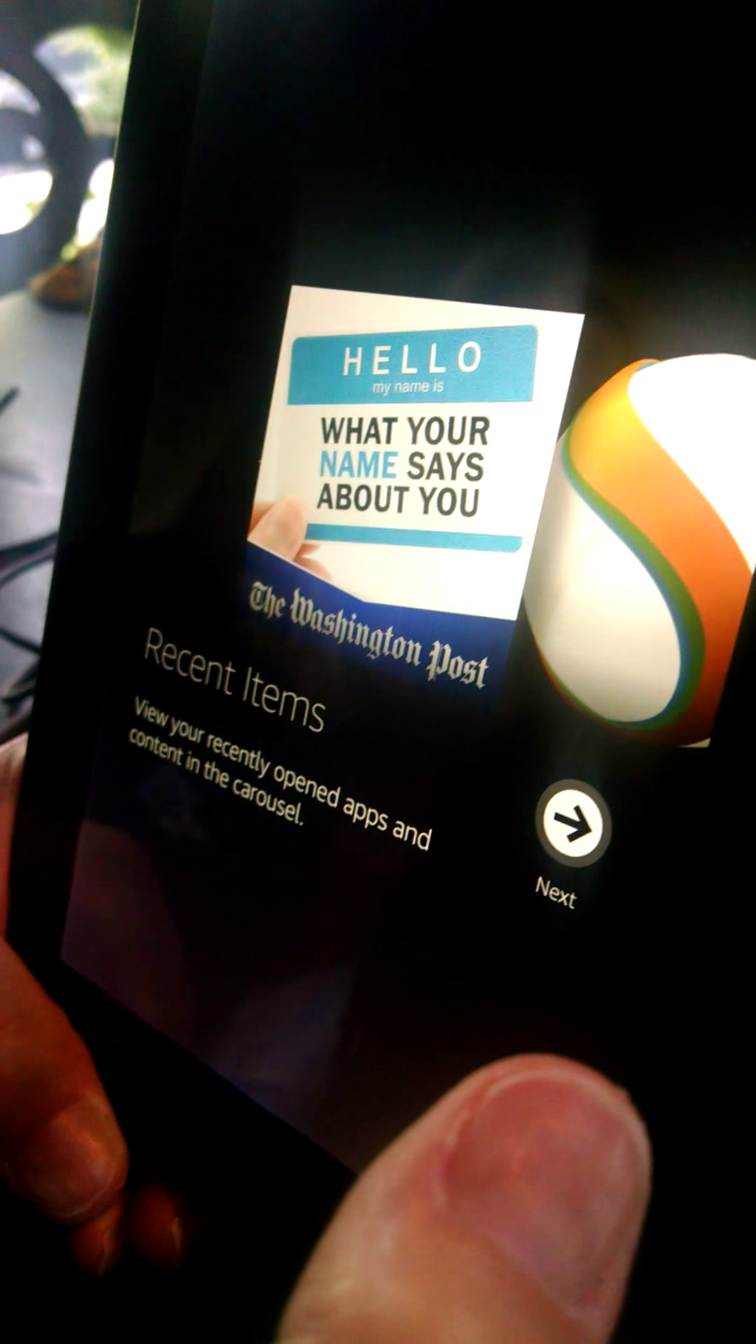
Step: Advance the tutorial from the Recent Items carousel card to the Favorites screen
{"action": "left_click", "coordinate": [570, 836]}
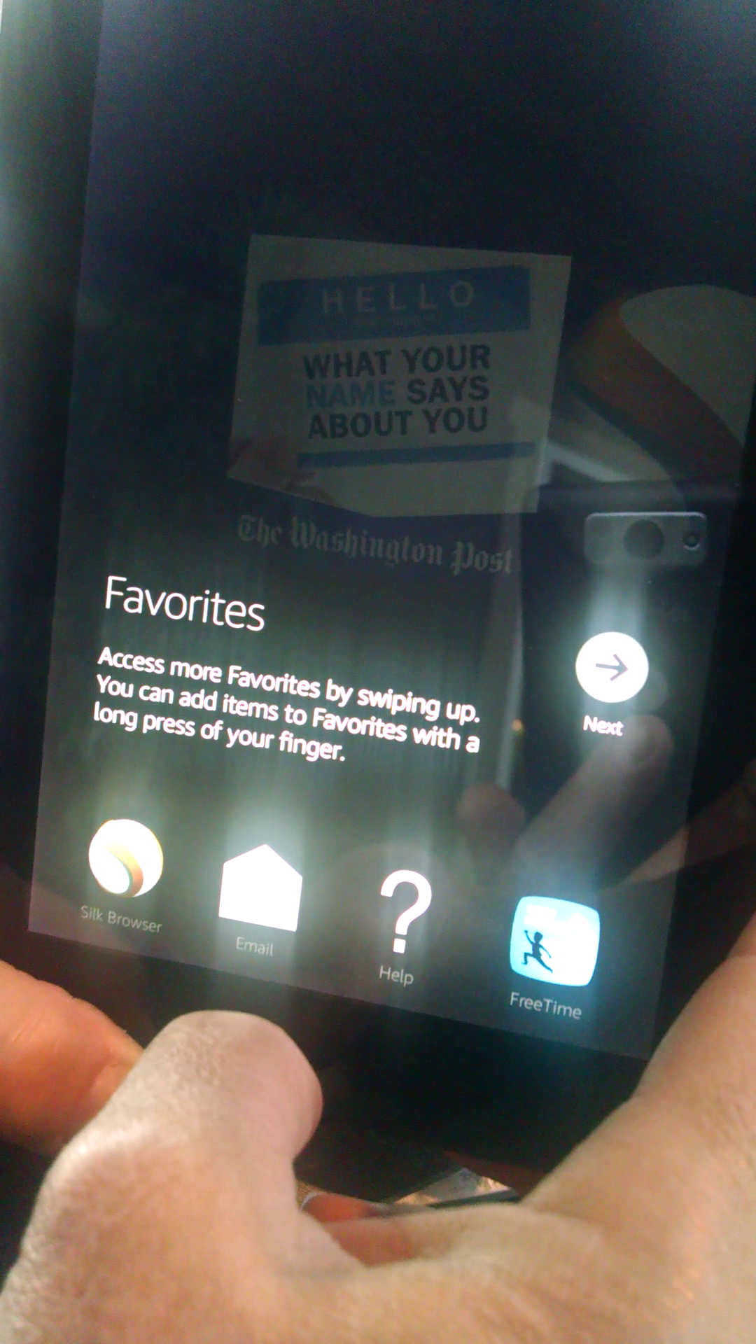